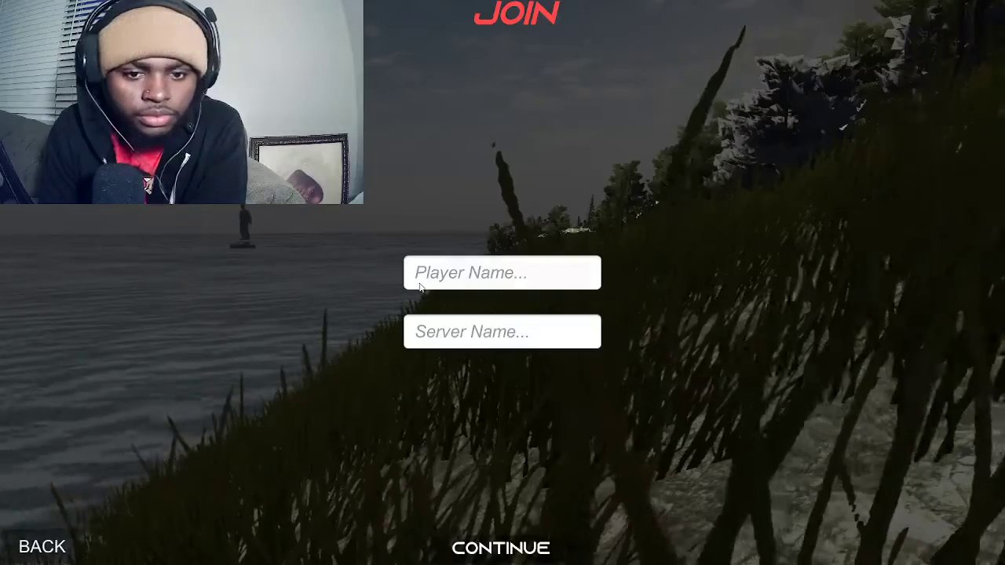
Enter the player name 'SenpaiKel' on the Join screen, then back out to the main menu
text(S)
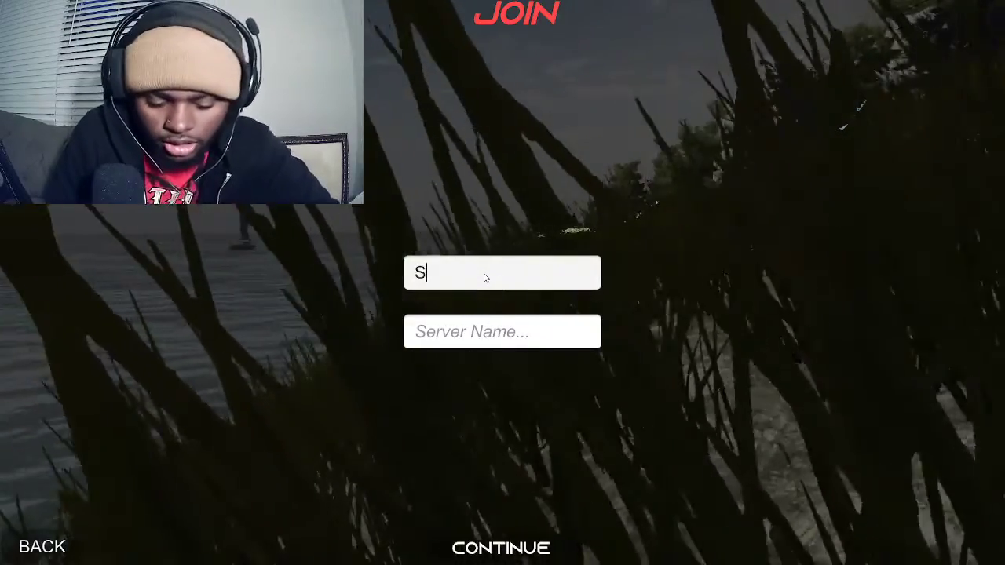
text(enpai)
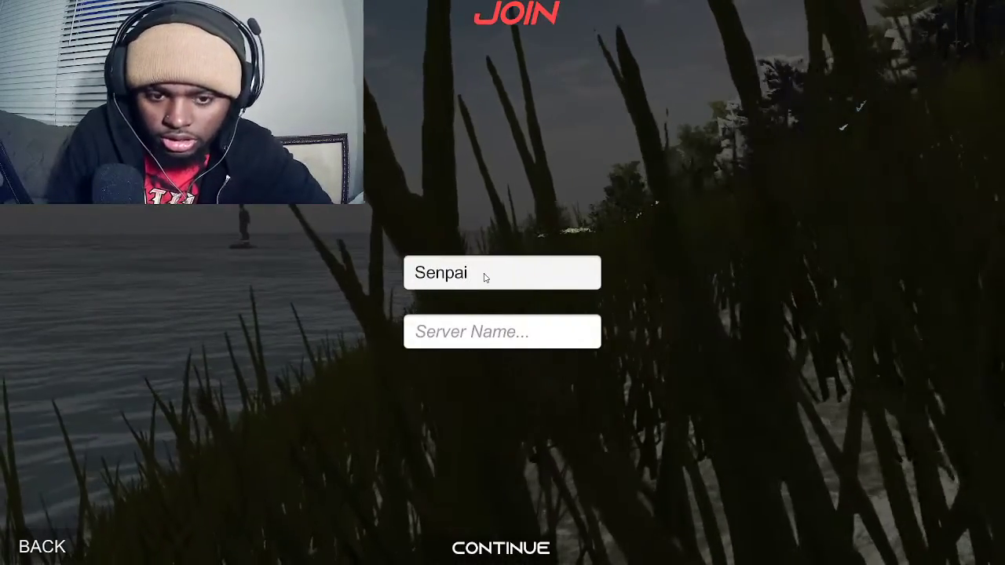
text(Kel)
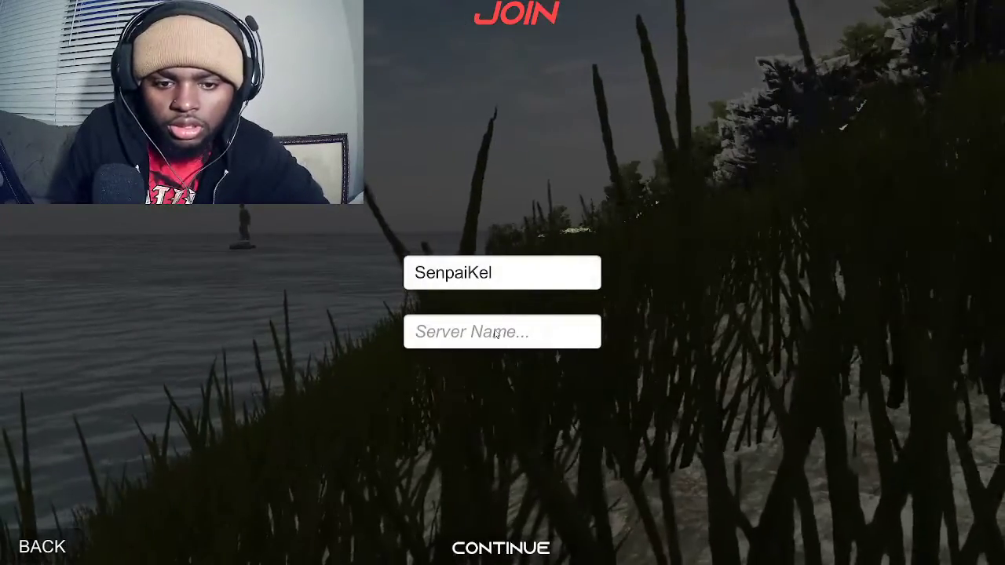
click(499, 547)
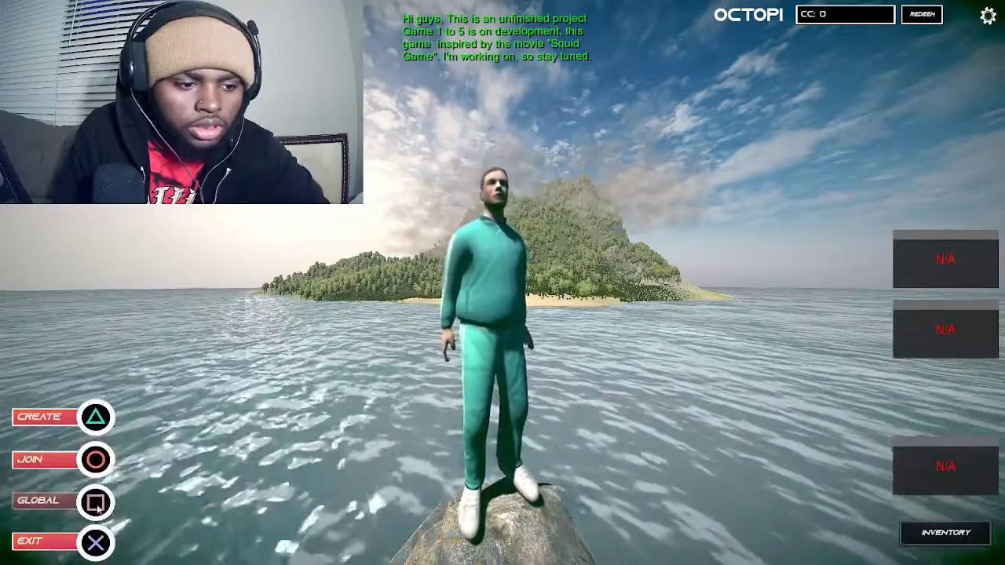
Host a new game with player name 'SenpaiKel' and server name 'Senpai'
click(44, 417)
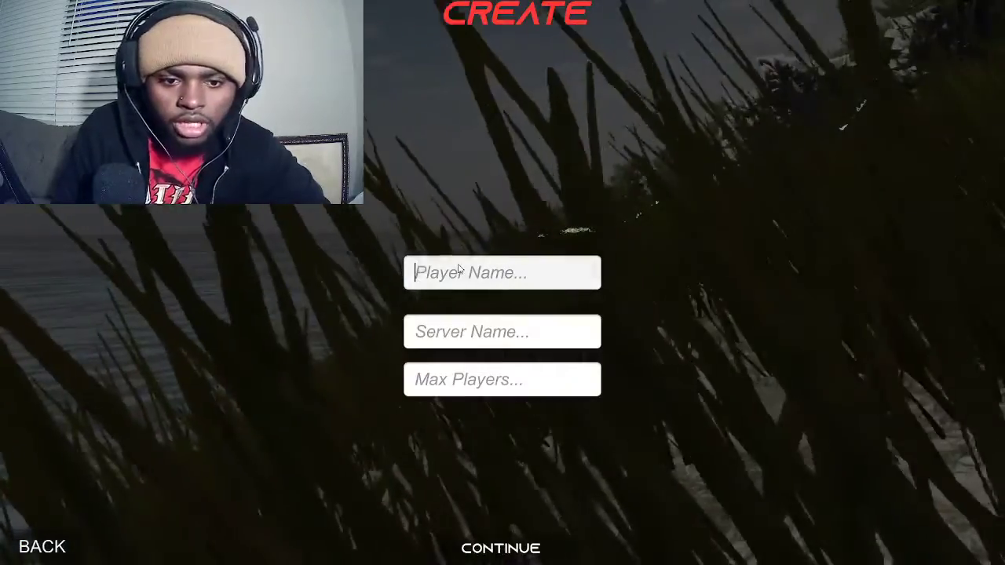
text(Sen)
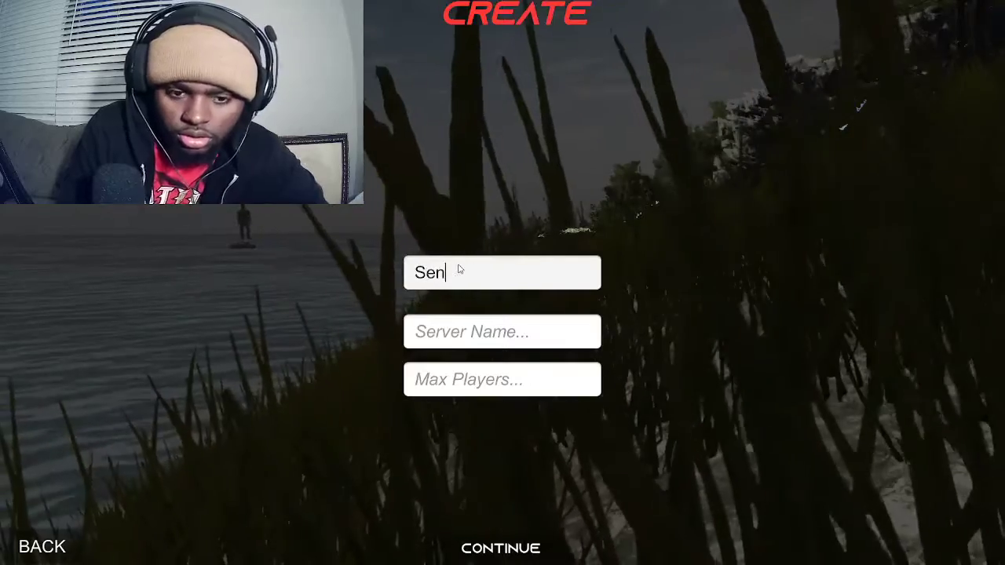
text(pai)
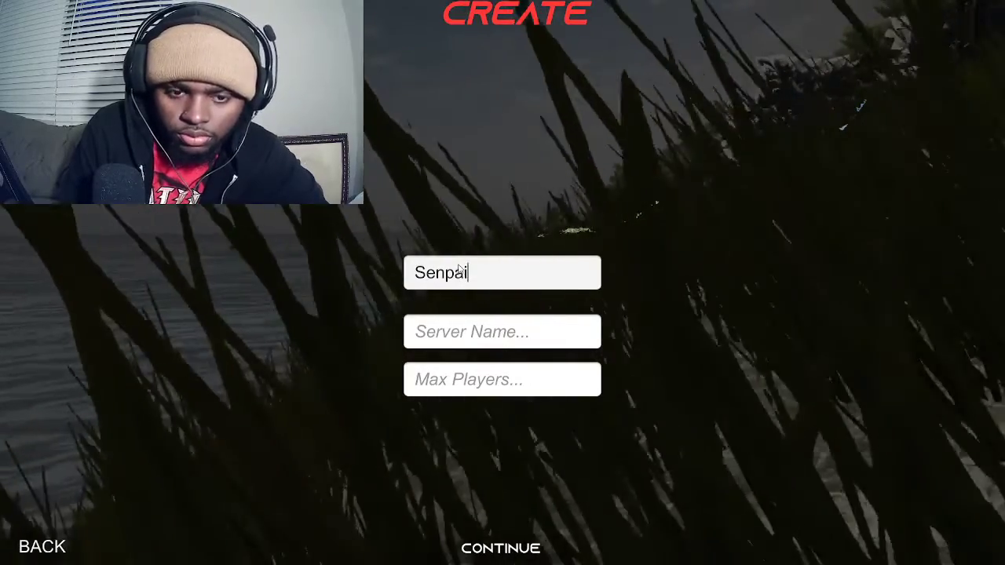
text(Kel)
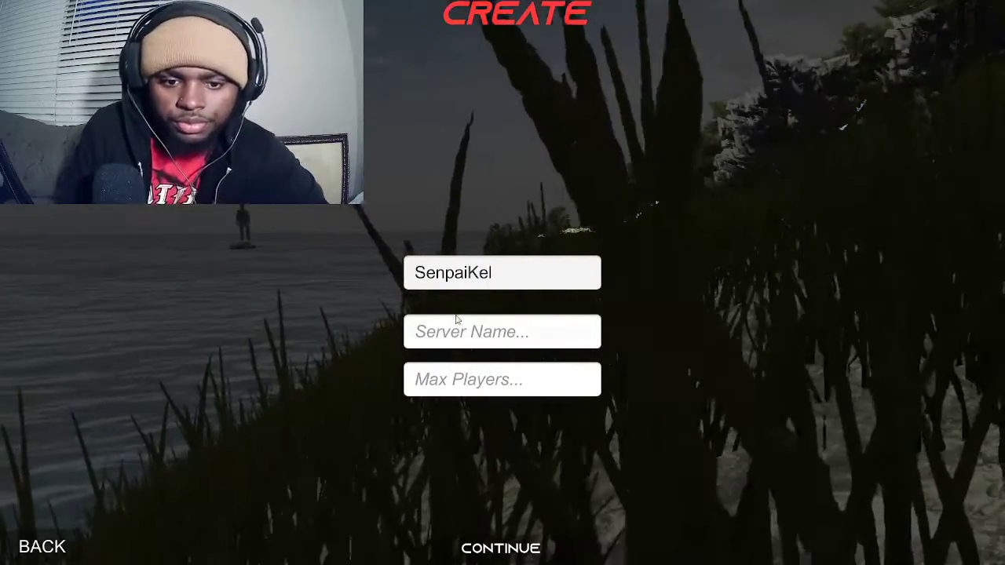
text(S)
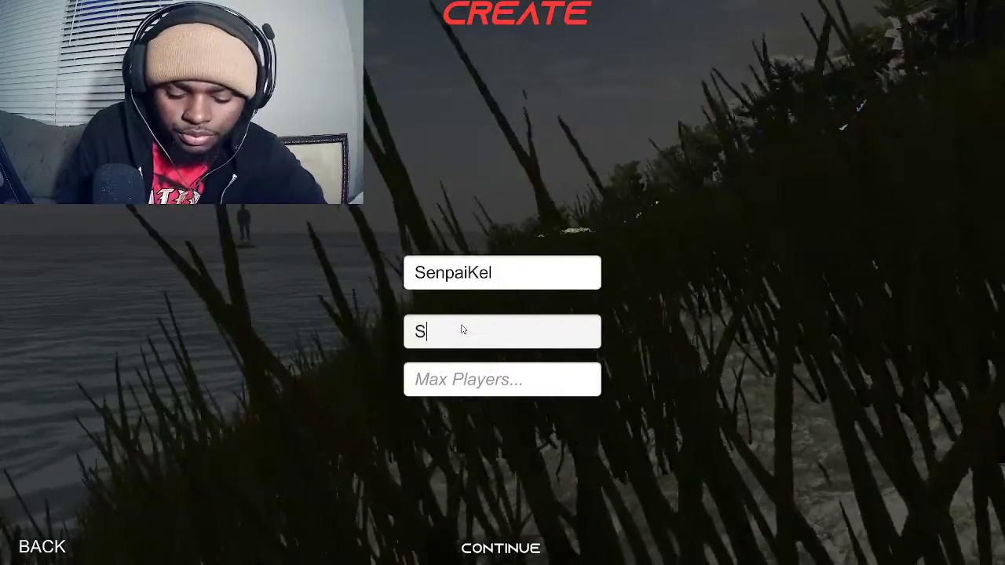
text(enpai)
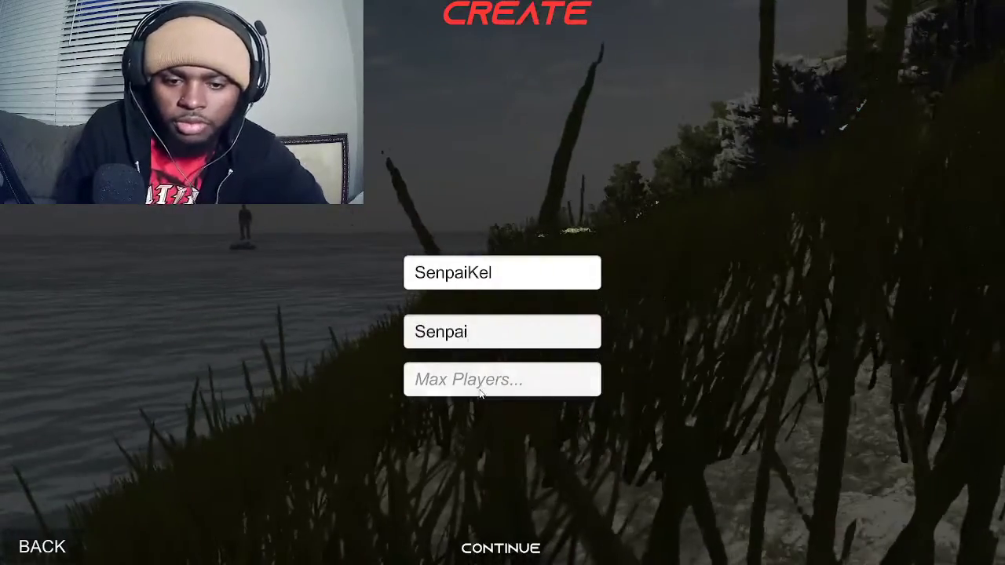
Correct the max players to 20 and continue to create the server
text(10-00)
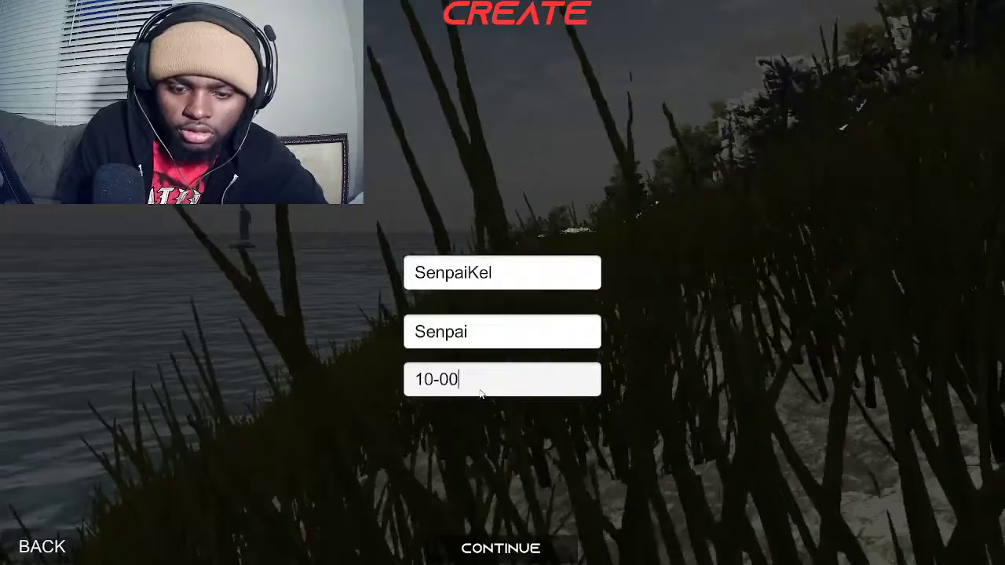
key(backspace)
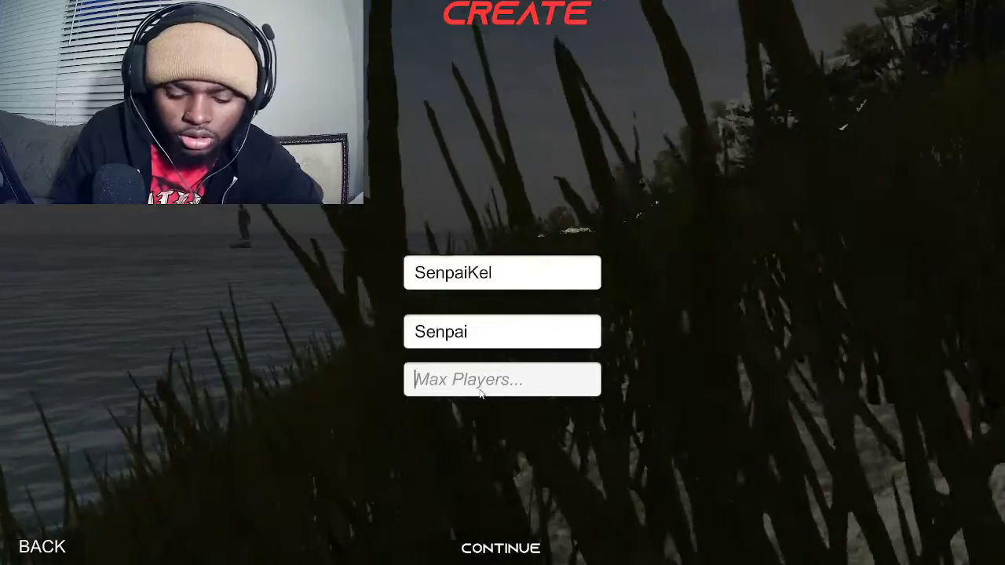
text(20)
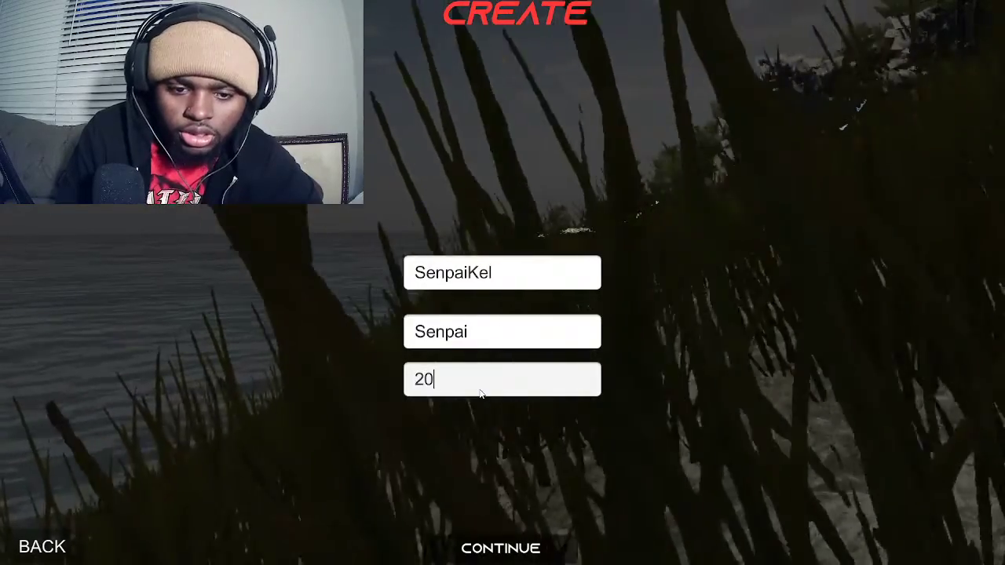
click(501, 547)
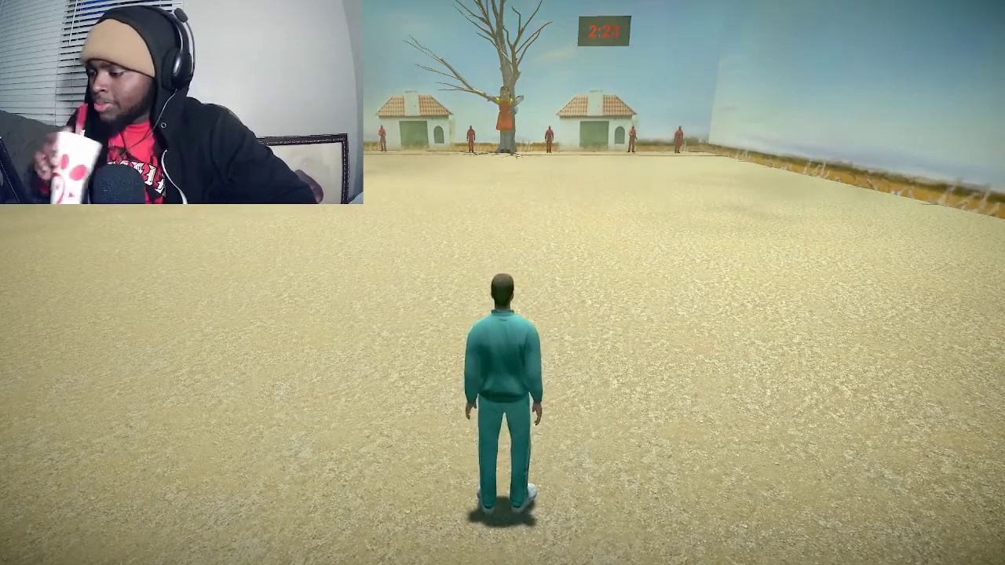
Walk forward across the Red Light Green Light field during green light toward the doll
key(w)
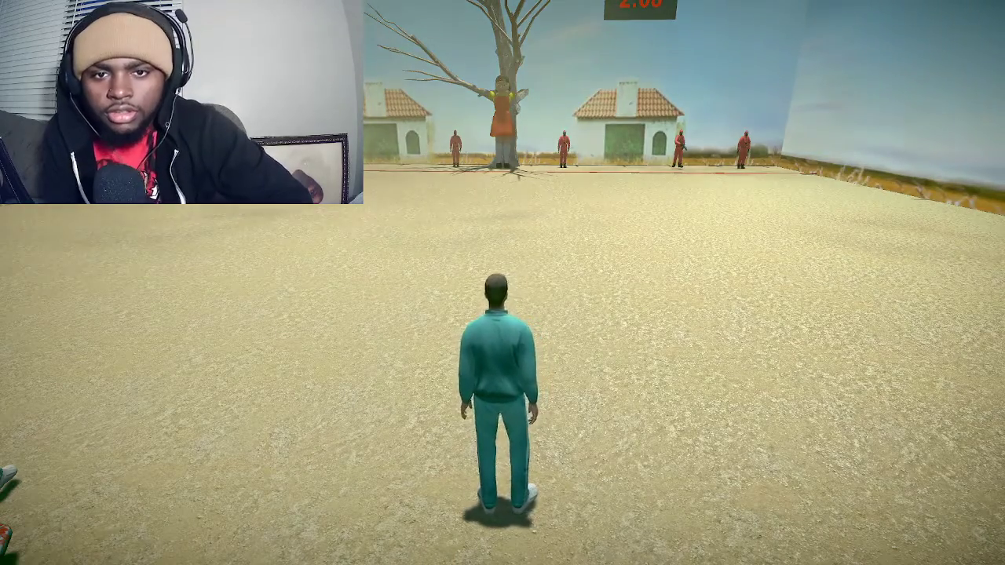
key(w)
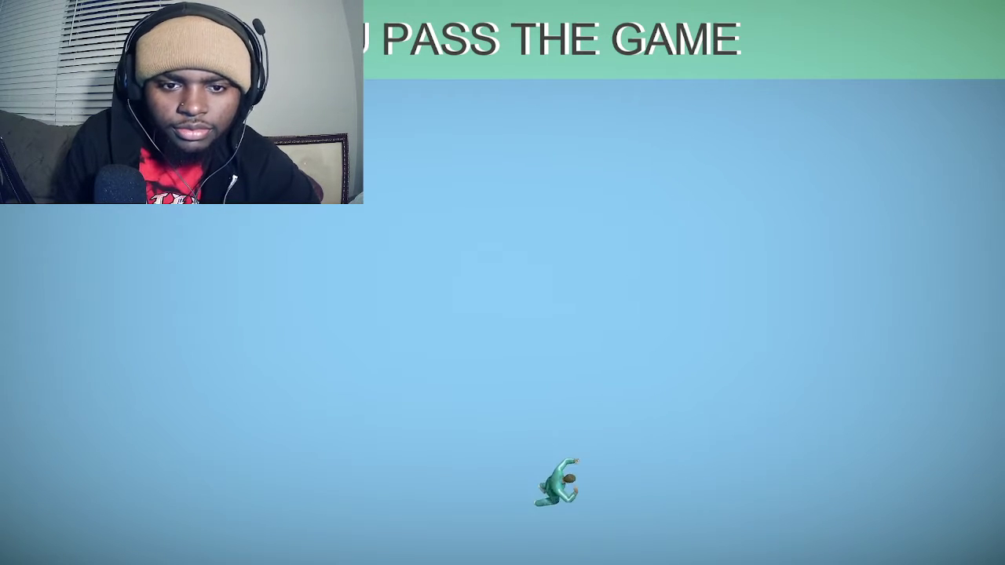
Dismiss the pass screen and return to the game's main menu
click(242, 555)
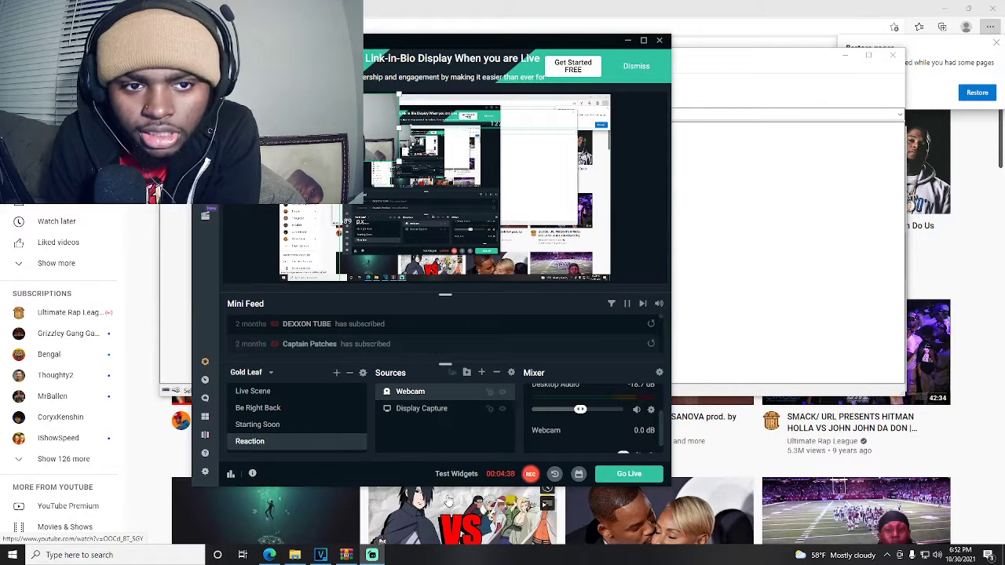
mouse_move(374, 556)
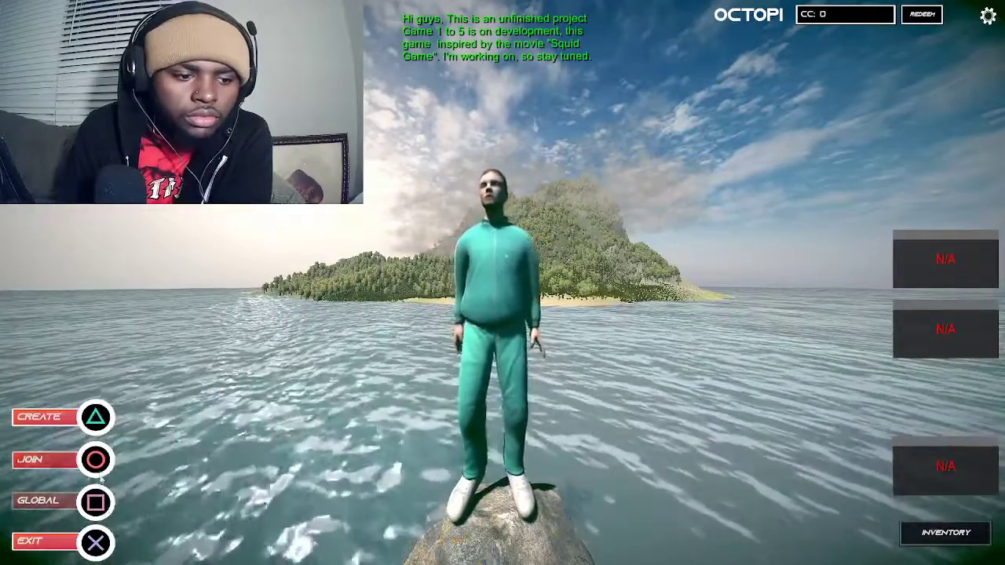
Join a server named 'ke' so the character spawns in the game
click(44, 458)
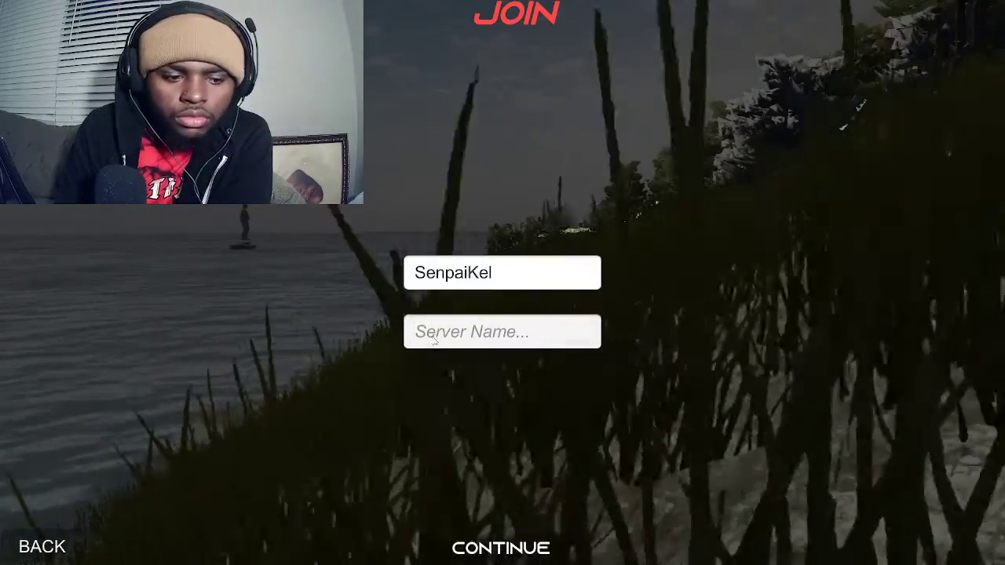
text(ke)
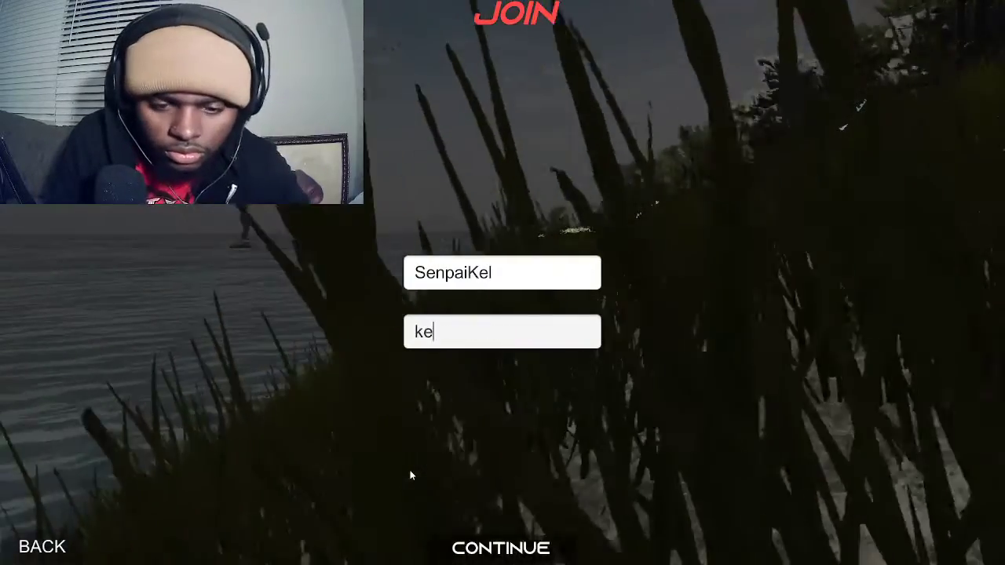
click(500, 547)
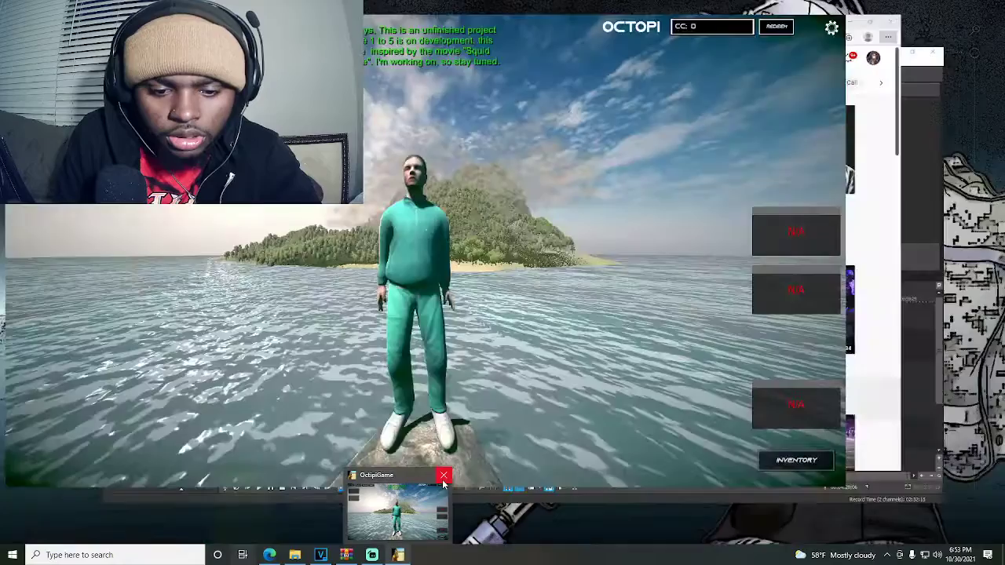
Search YouTube for 'octop' and browse to the glass bridge Squid Game horror game video
click(443, 476)
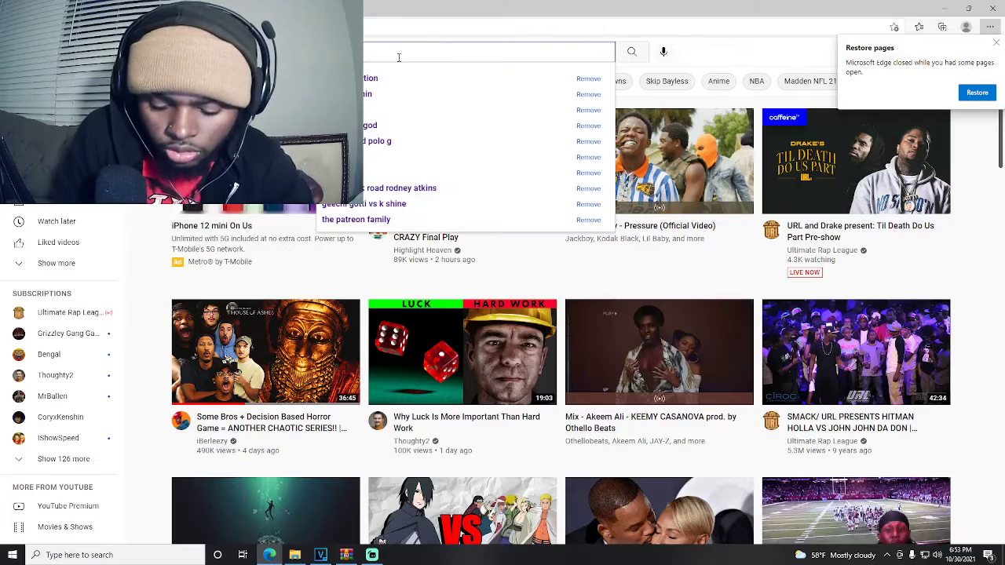
text(octop)
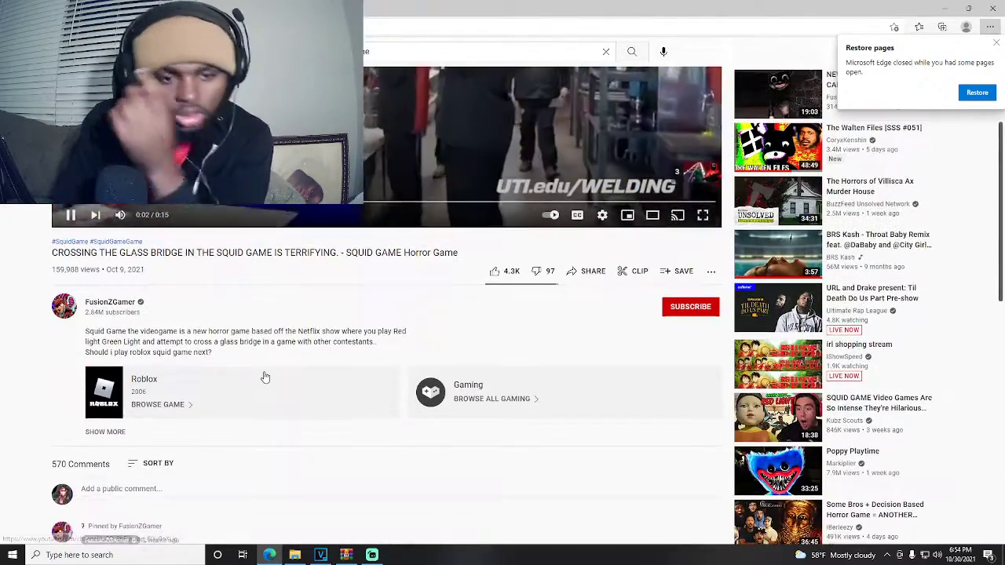
scroll(down, 3)
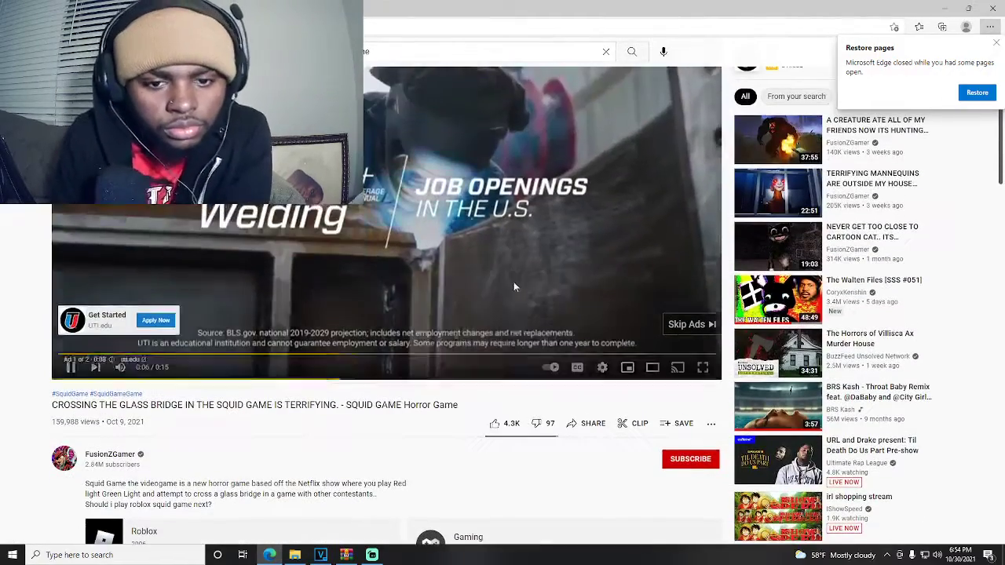
Skip the pre-roll ad and seek the video ahead to about 2:44, then 5:06
click(685, 324)
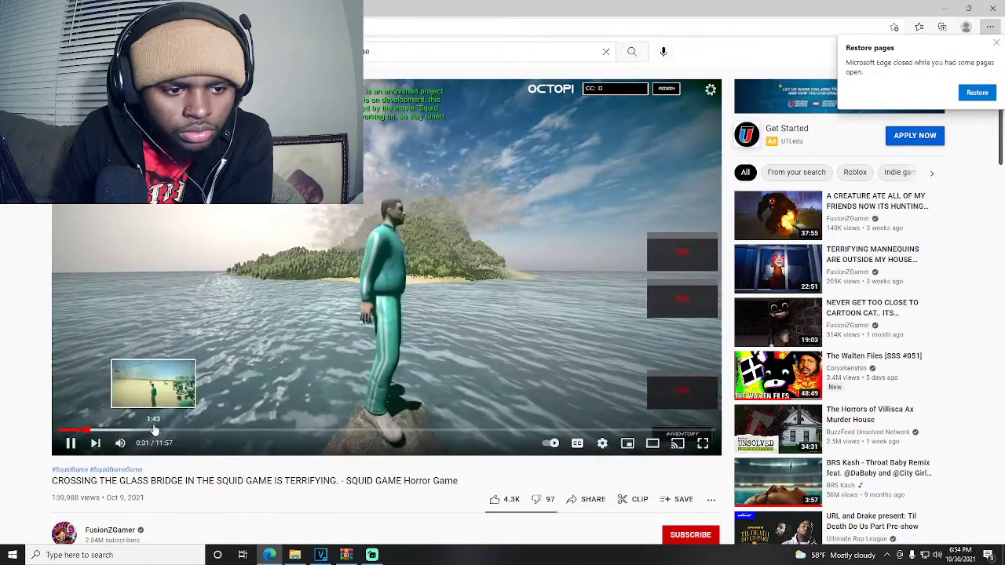
mouse_move(210, 430)
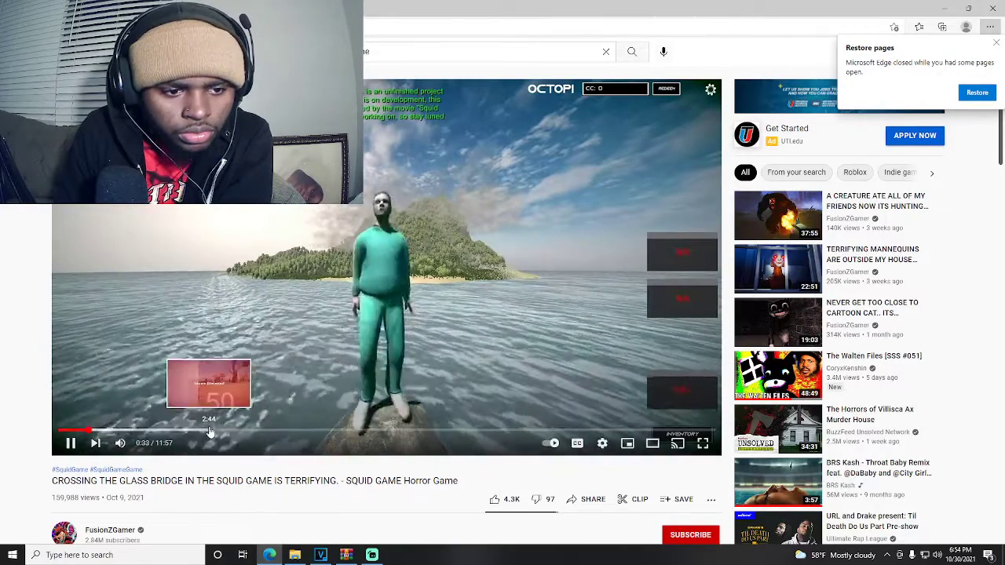
click(207, 430)
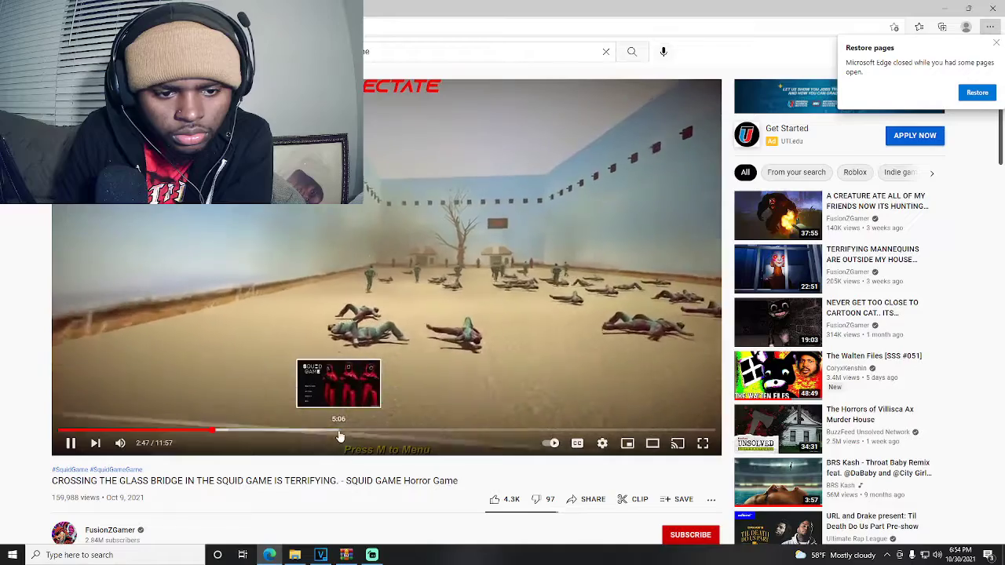
click(325, 430)
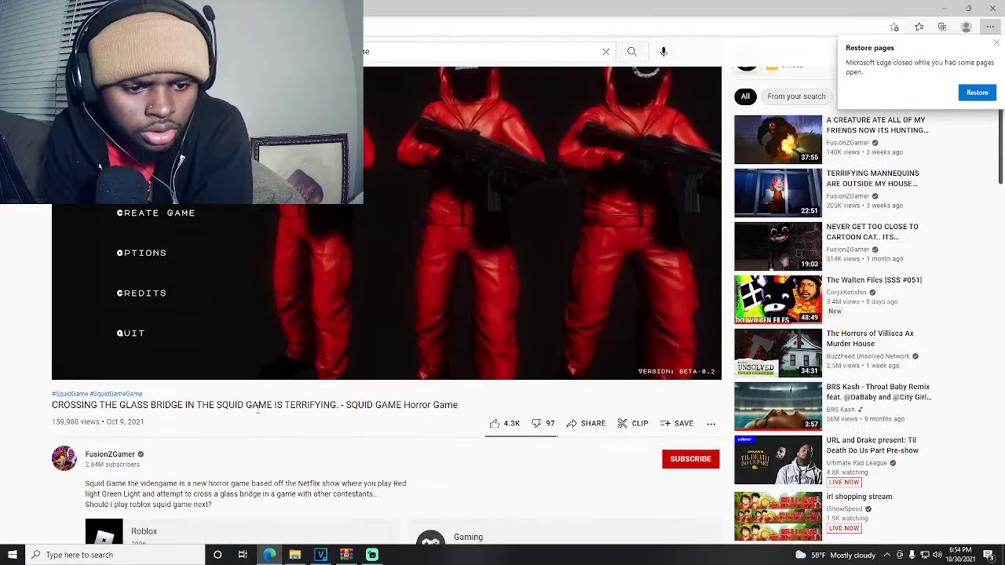
Scroll through the video's comments, then jump playback to the red guards scene near 5:44
scroll(down, 3)
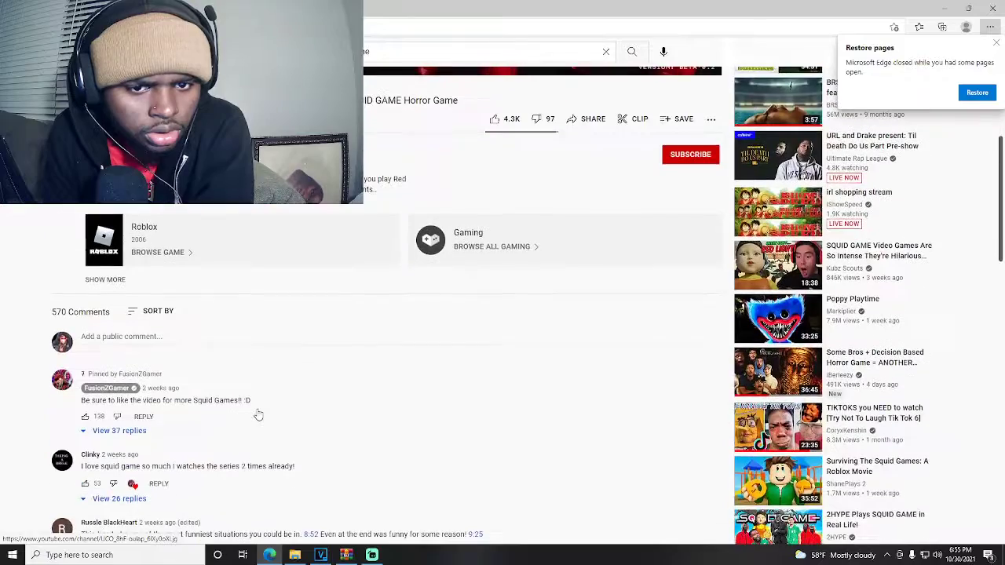
scroll(down, 3)
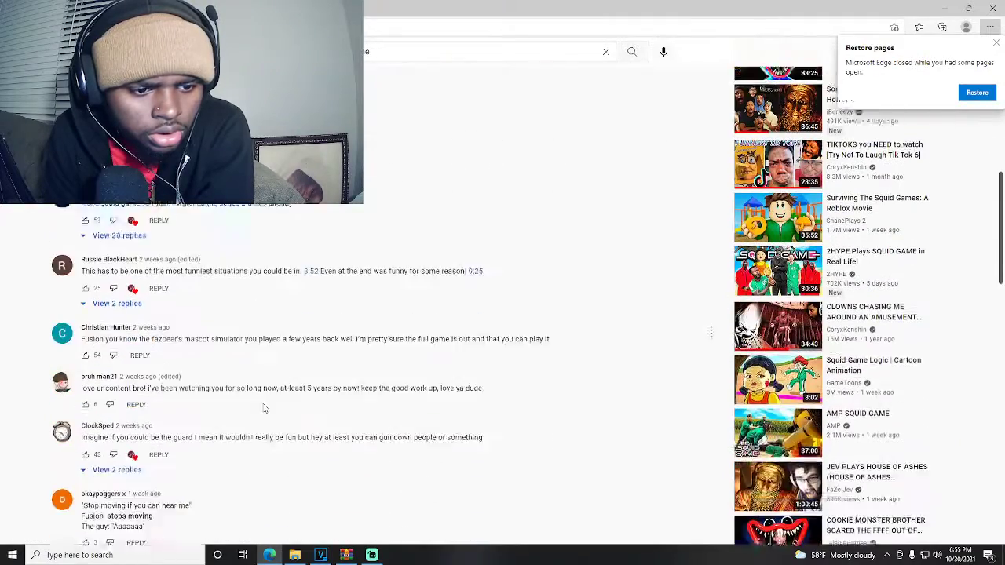
scroll(down, 3)
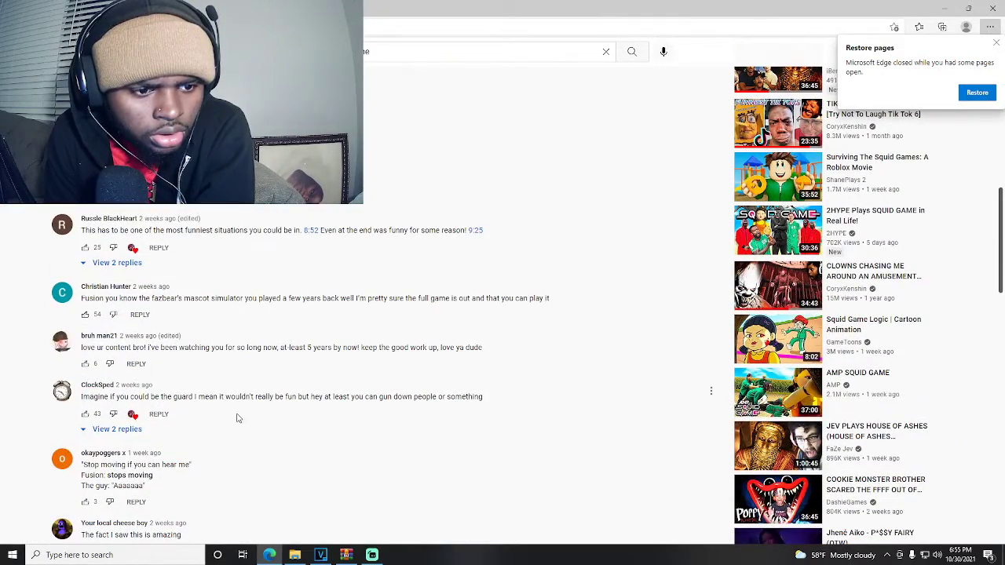
scroll(down, 3)
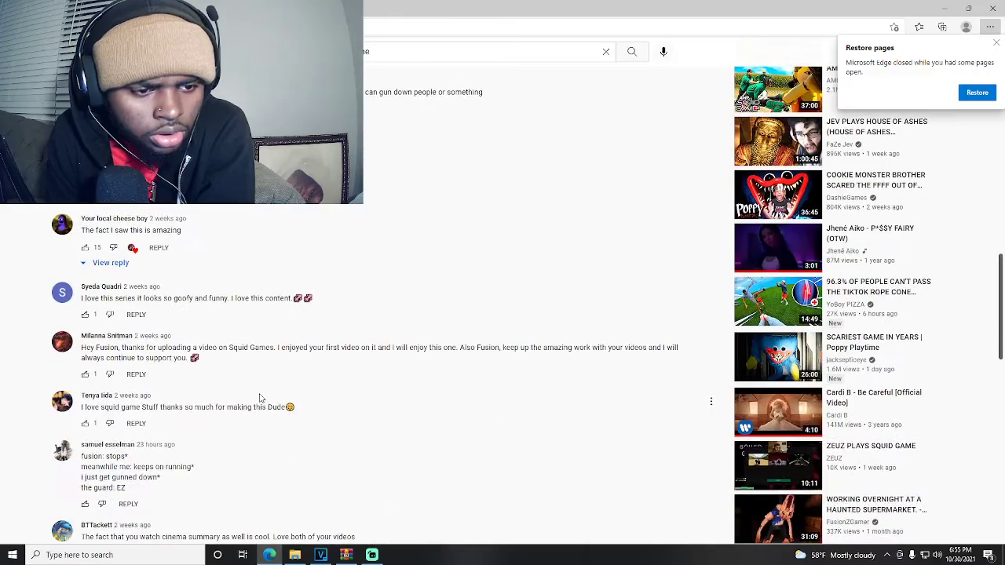
scroll(down, 3)
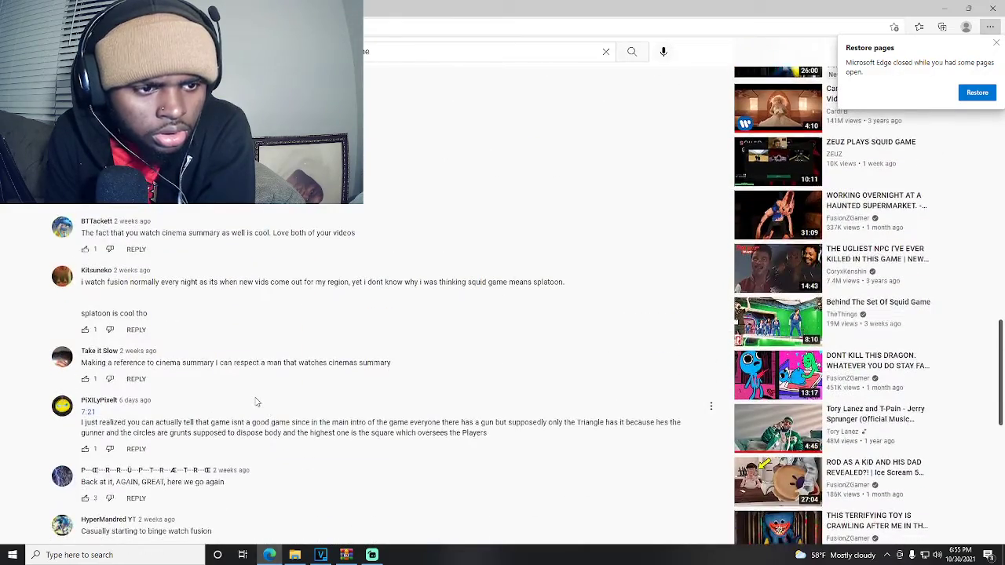
scroll(down, 3)
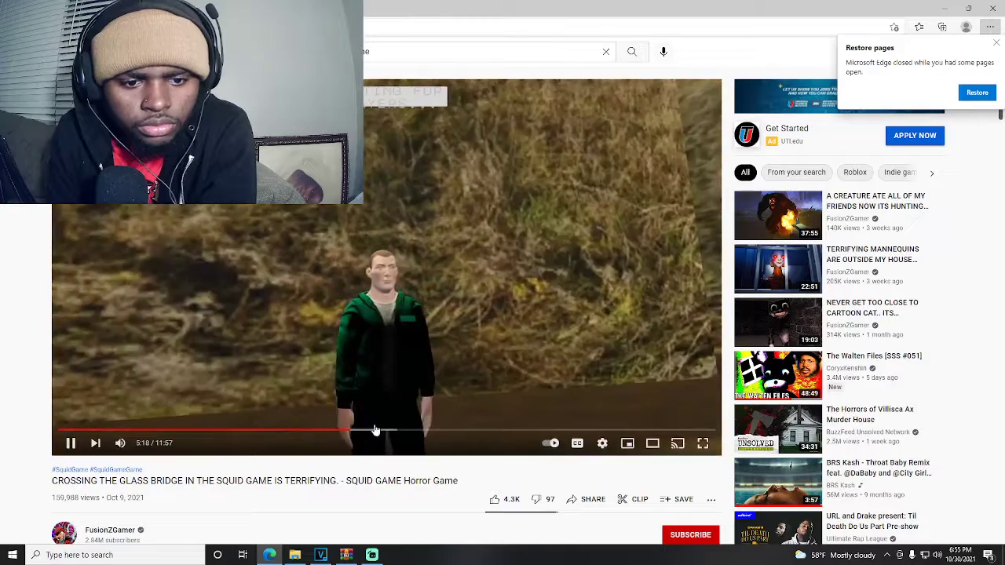
mouse_move(380, 431)
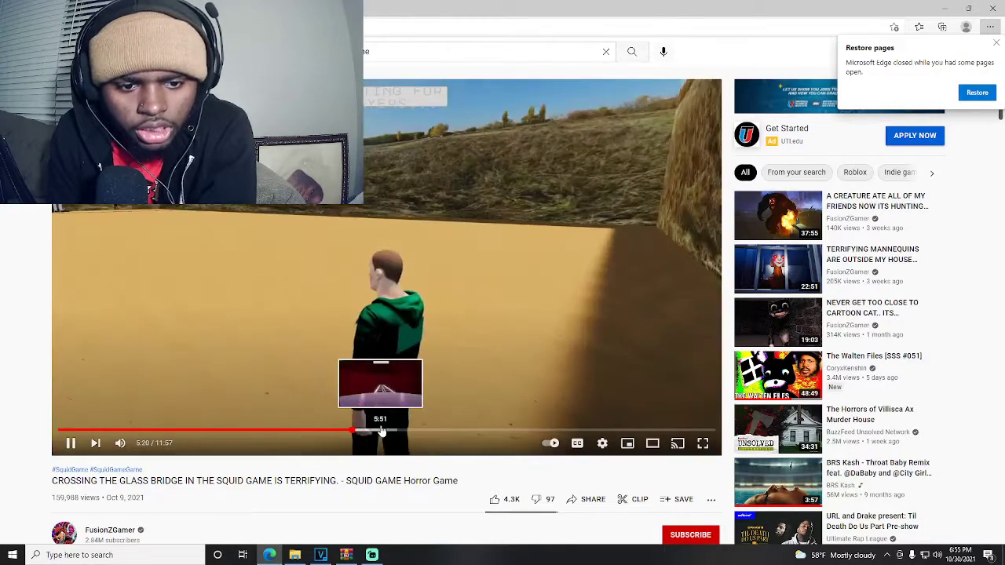
click(380, 430)
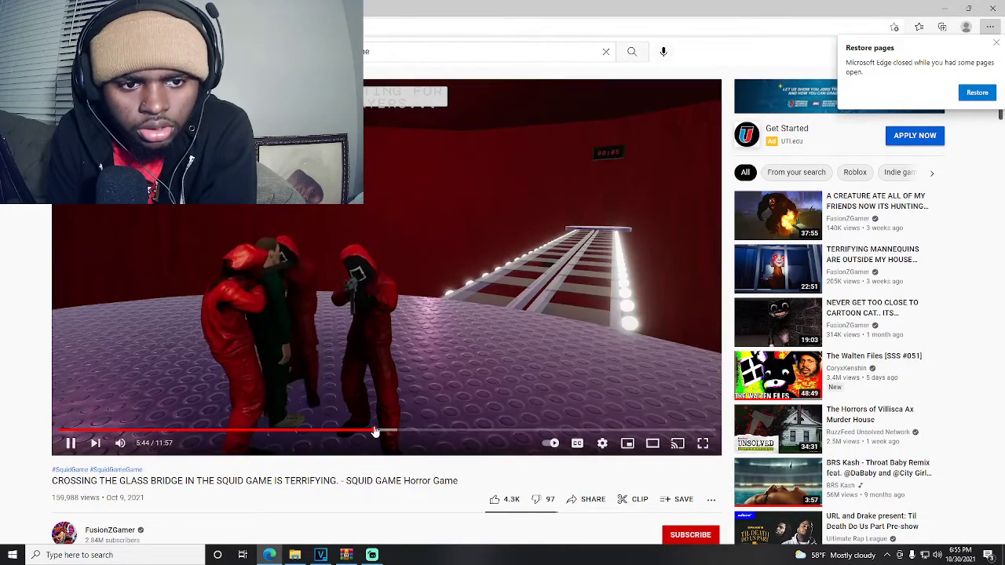